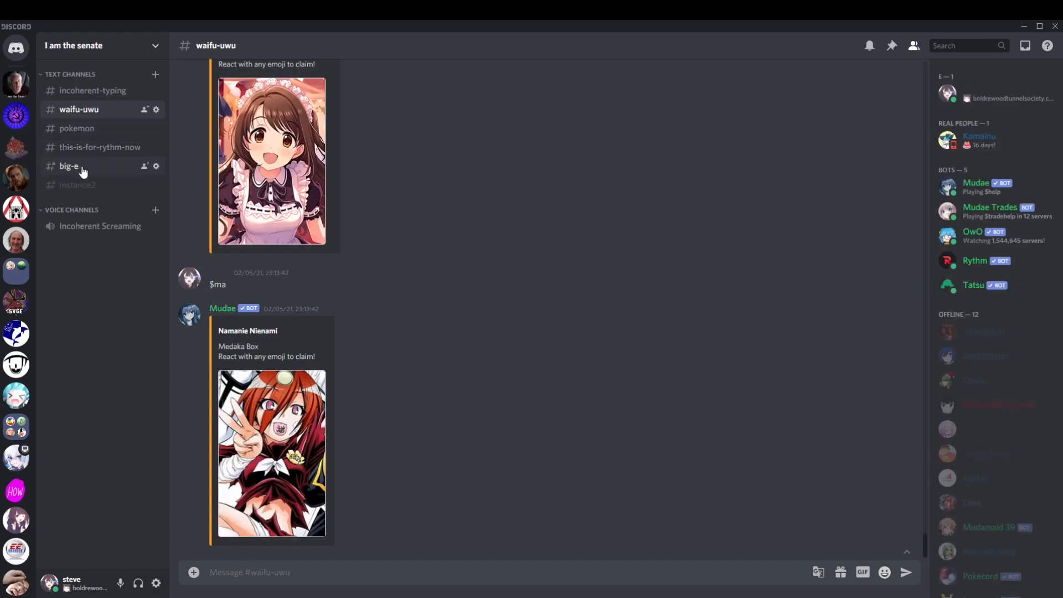
# - Switch to #big-e and copy the Mudae bot's user ID from the member list
pyautogui.click(69, 167)
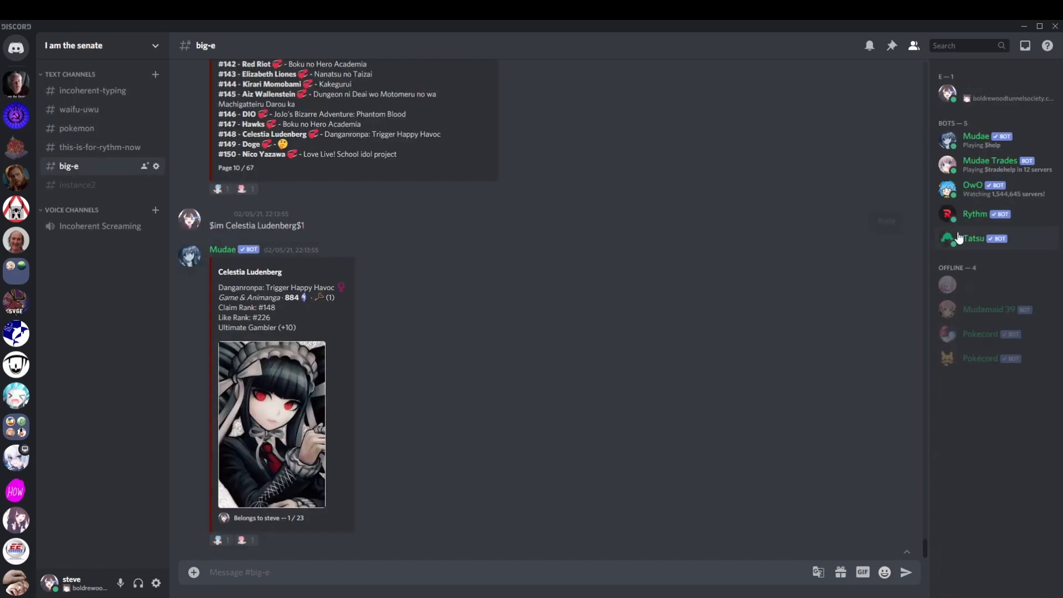
pyautogui.rightClick(974, 239)
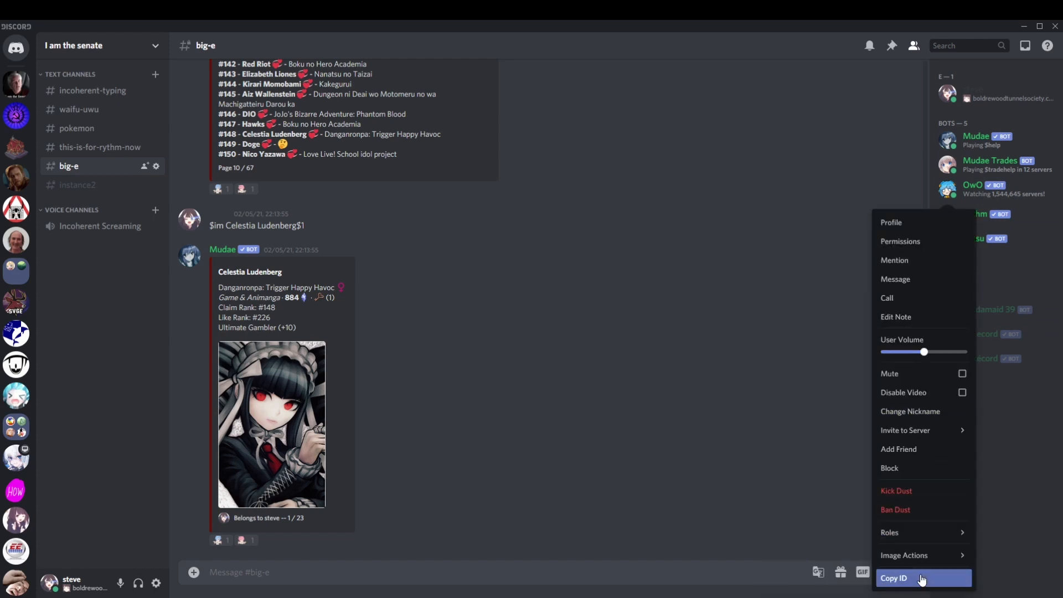
pyautogui.click(894, 578)
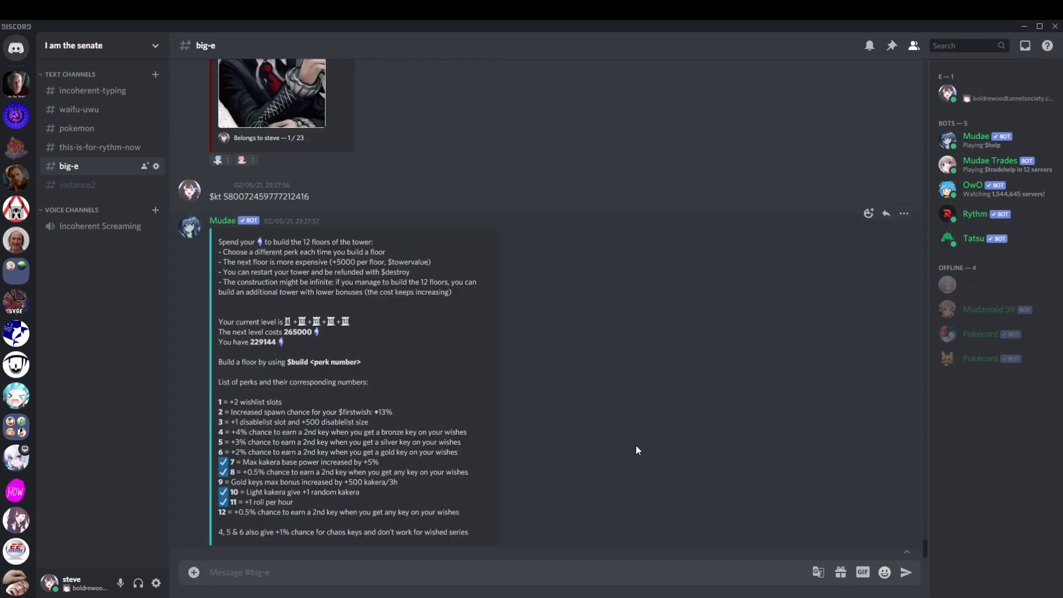
pyautogui.moveTo(289, 332)
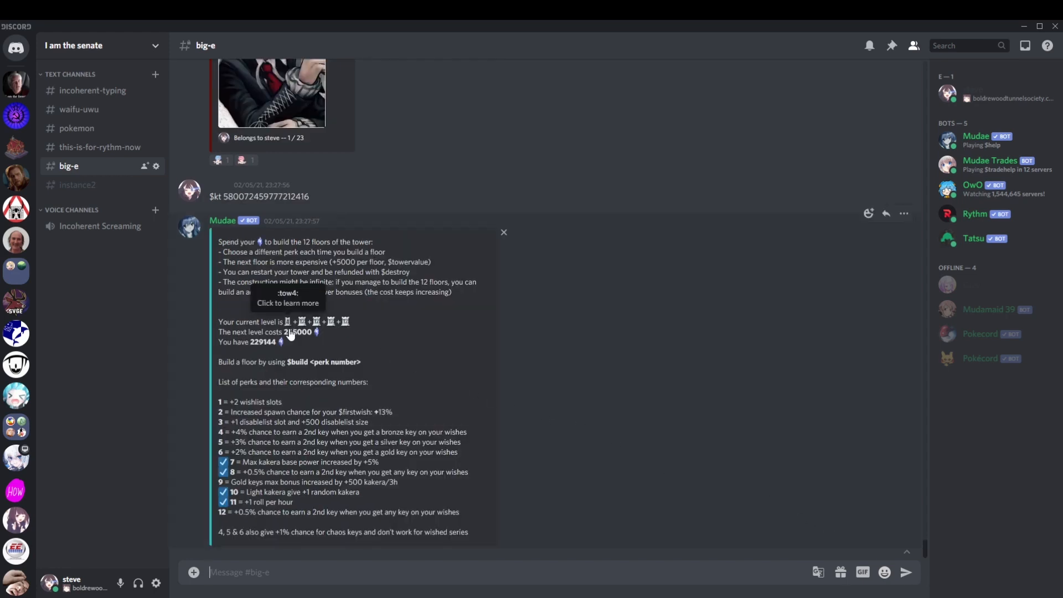
pyautogui.moveTo(579, 382)
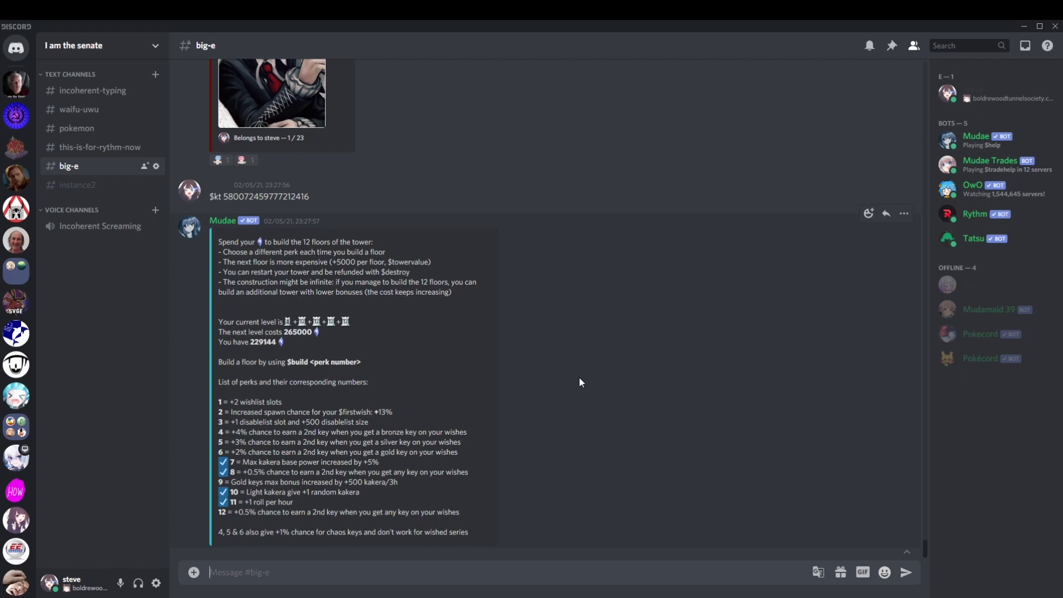
# - Send $kakerascrap, then draft $destroy to reset the tower for a 525000 refund
pyautogui.write('$kaker')
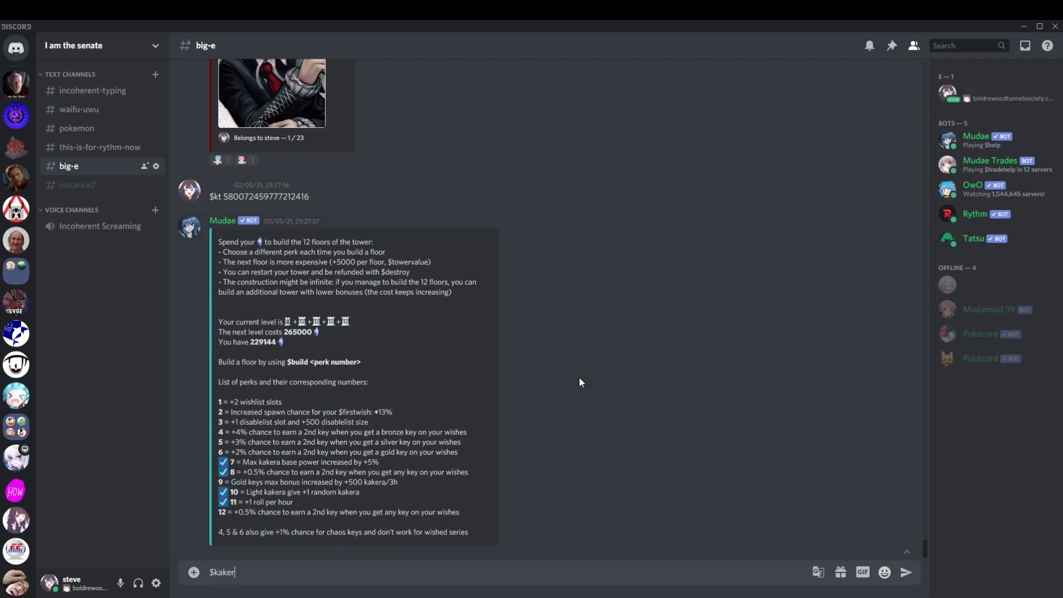
pyautogui.press('enter')
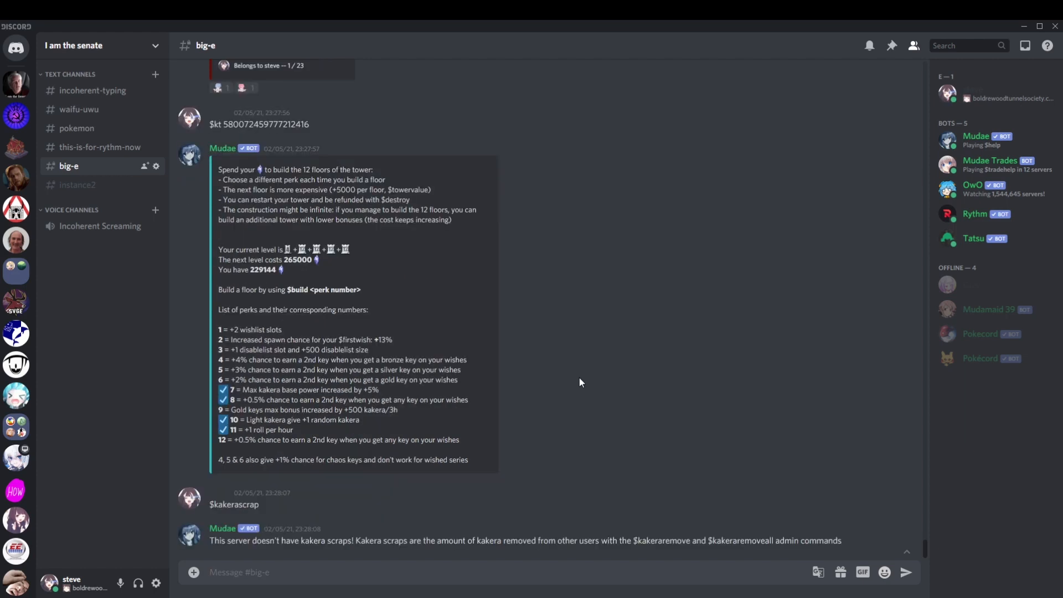
pyautogui.click(239, 571)
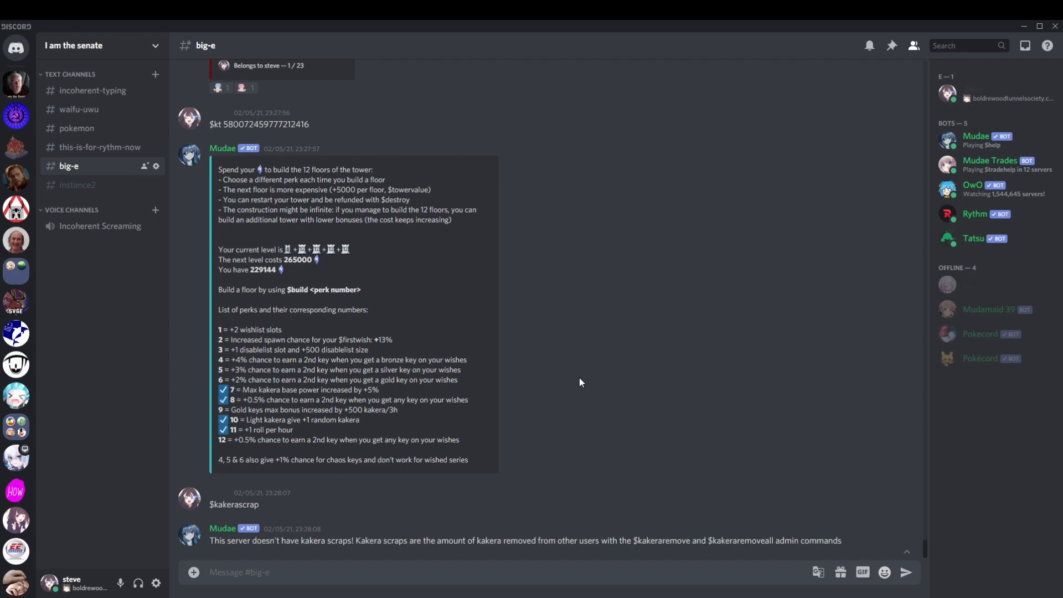
pyautogui.write('$dest')
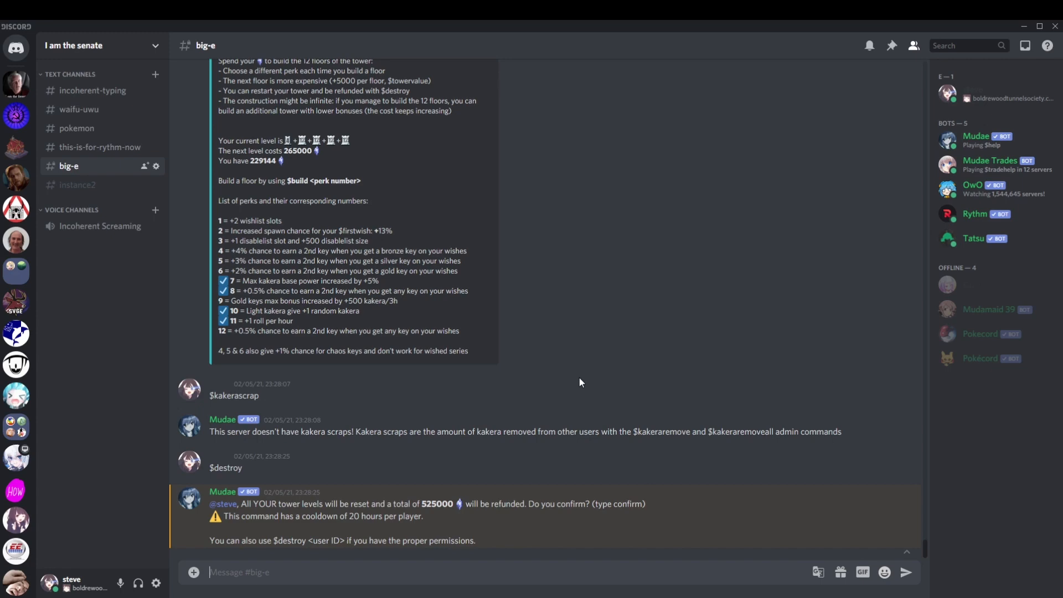
pyautogui.write('n')
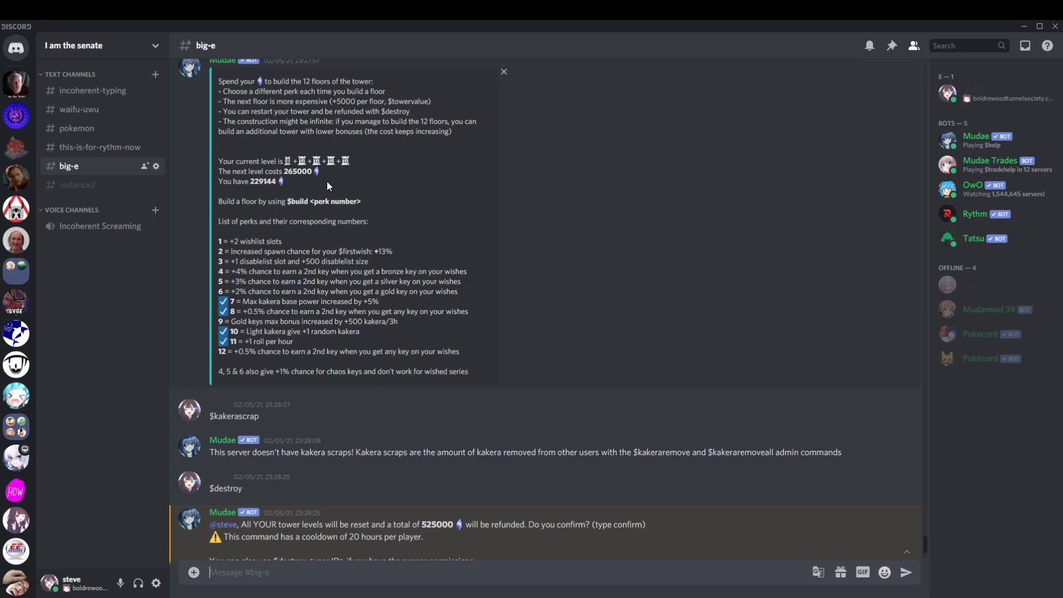
pyautogui.moveTo(352, 187)
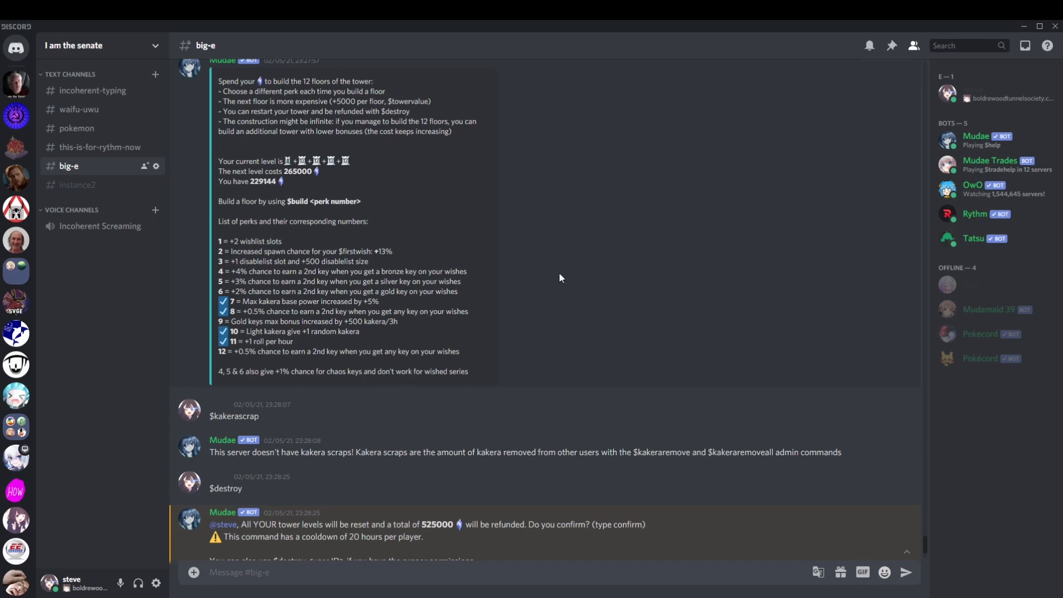
pyautogui.moveTo(550, 275)
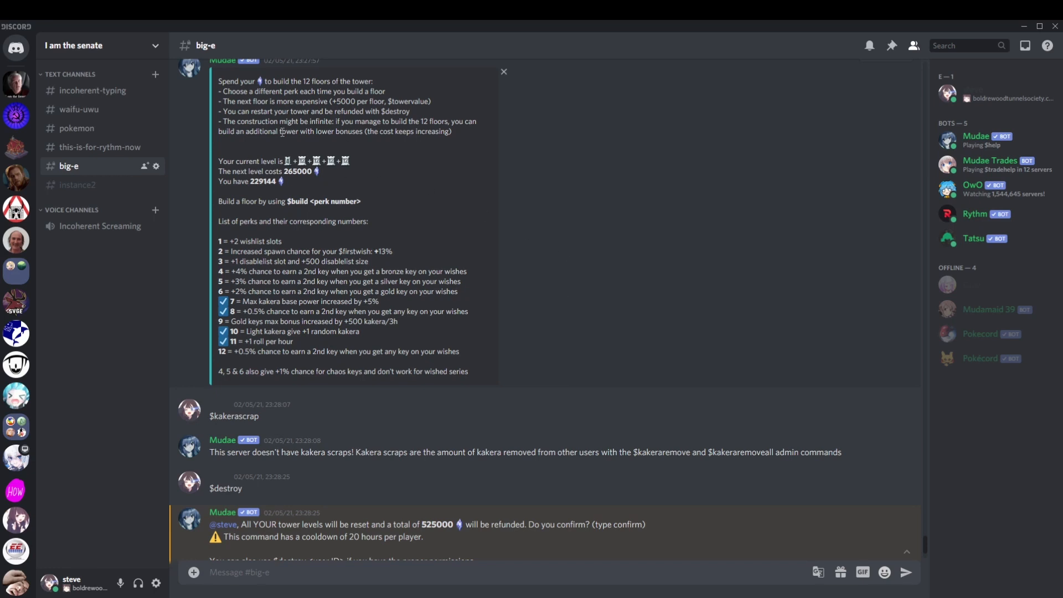
pyautogui.moveTo(301, 153)
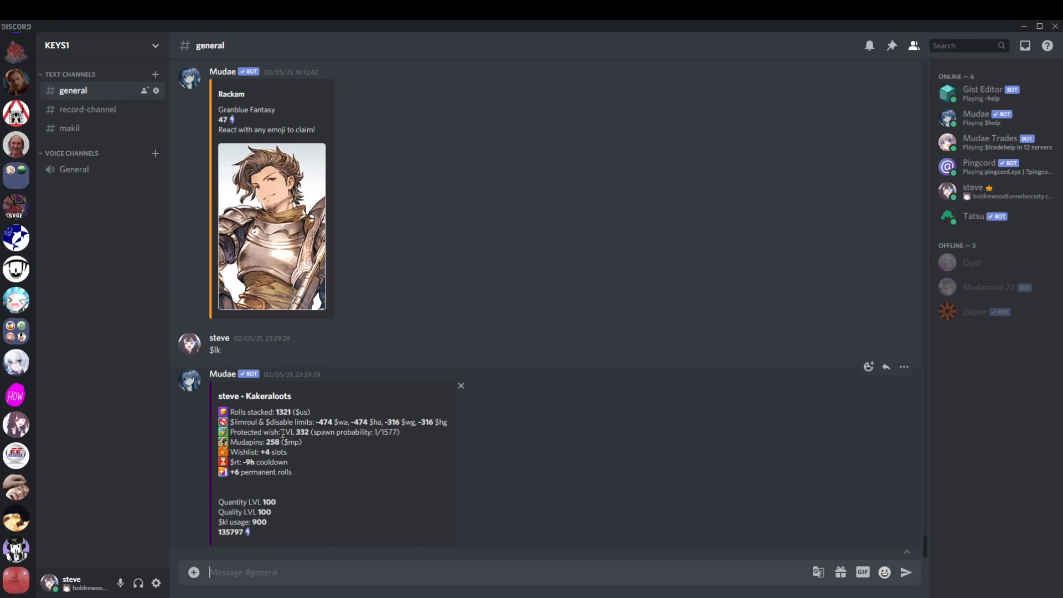
pyautogui.moveTo(336, 449)
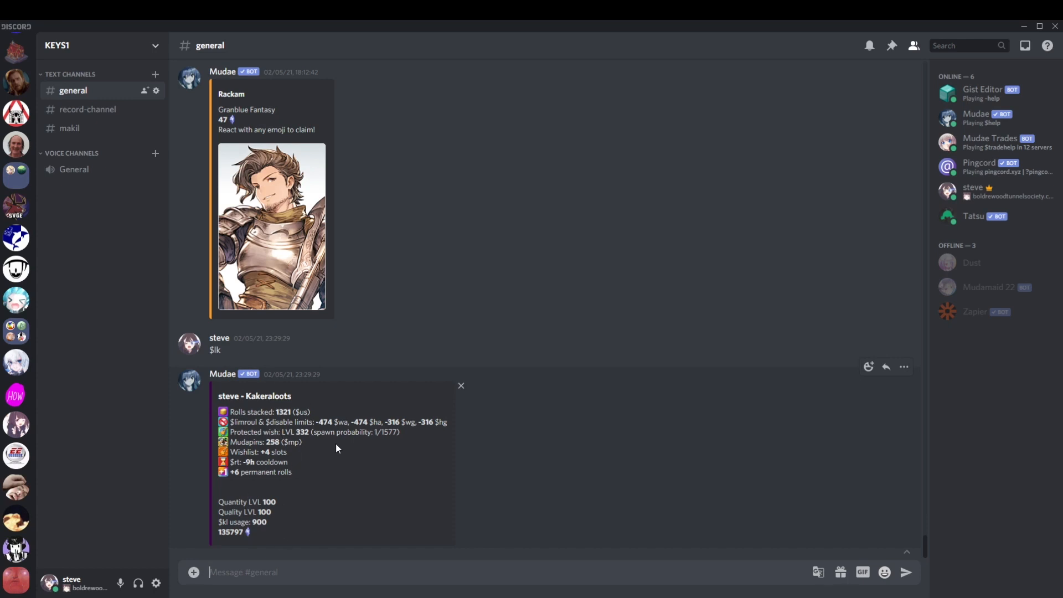
pyautogui.moveTo(264, 499)
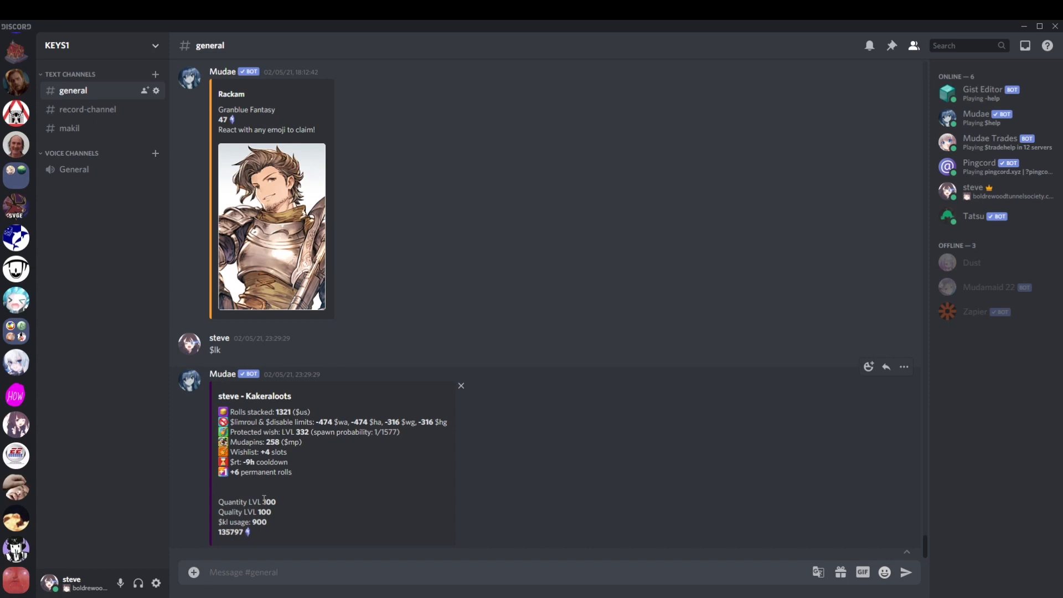
pyautogui.moveTo(303, 550)
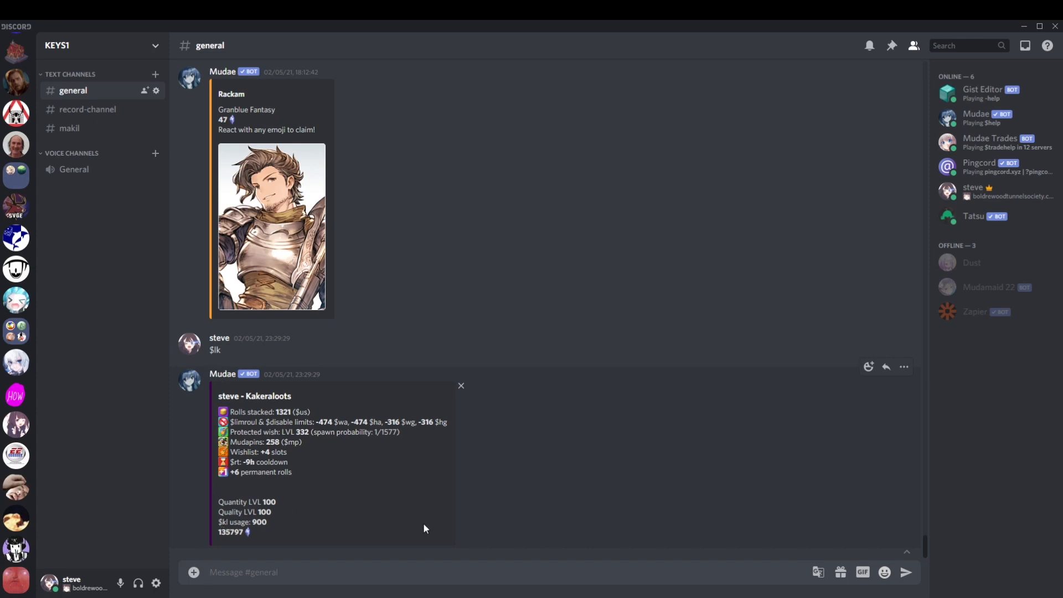
pyautogui.moveTo(419, 558)
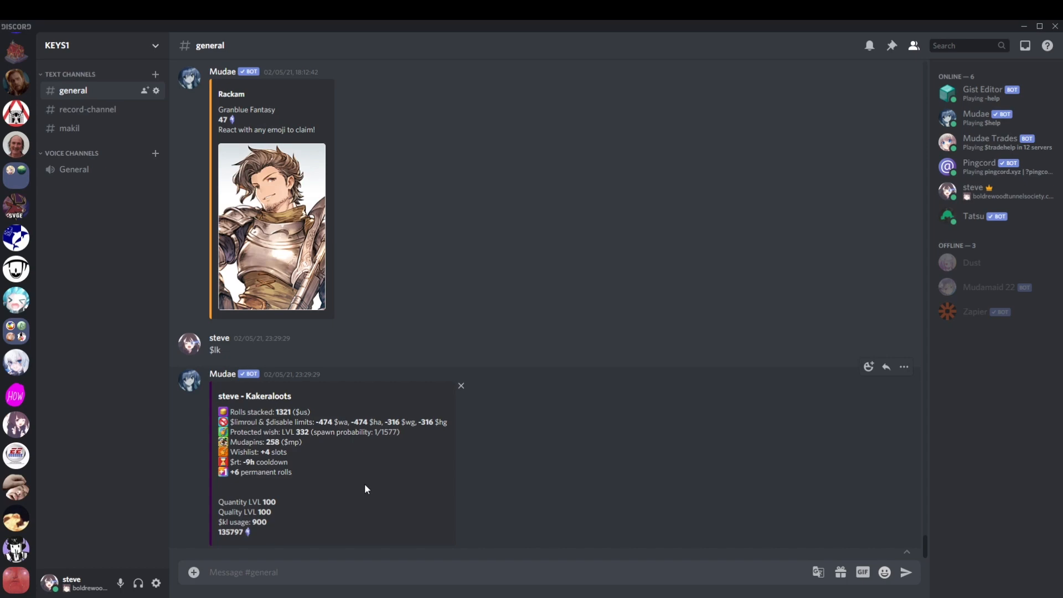
pyautogui.write('$dest')
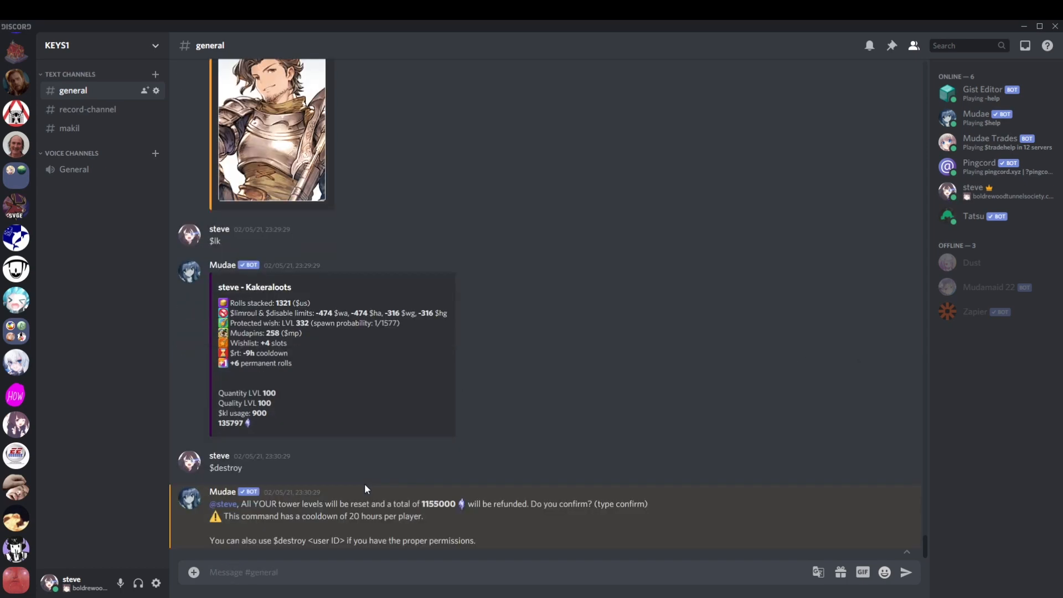
pyautogui.write('n')
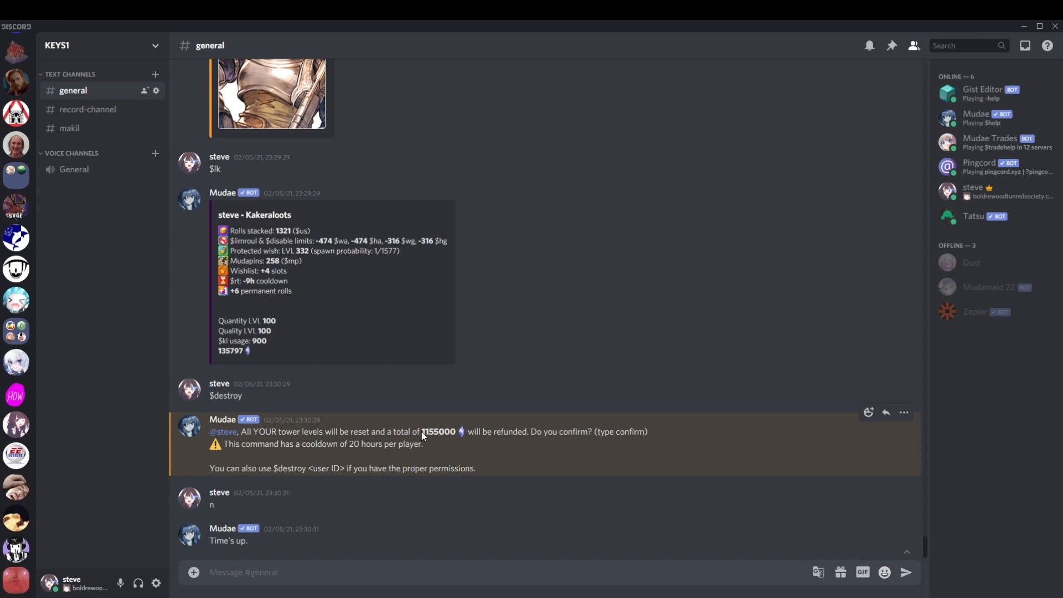
pyautogui.doubleClick(438, 430)
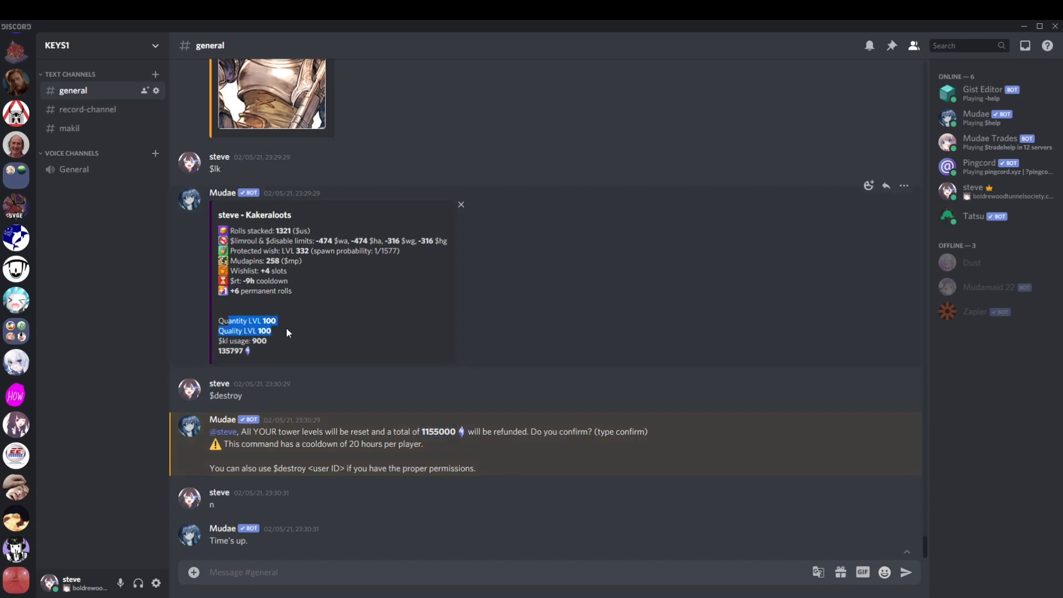
pyautogui.moveTo(434, 467)
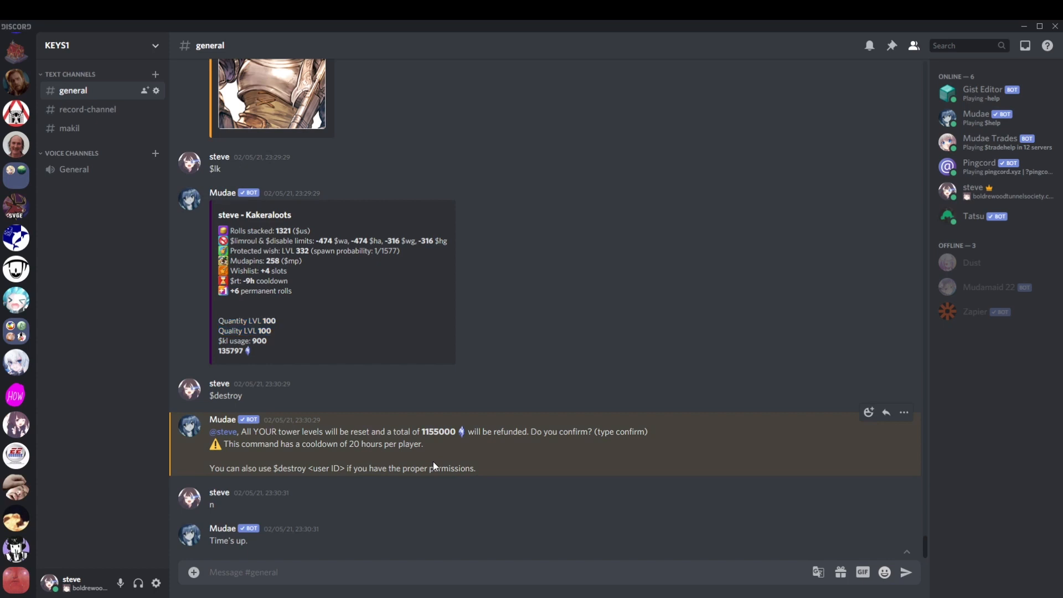
pyautogui.moveTo(440, 454)
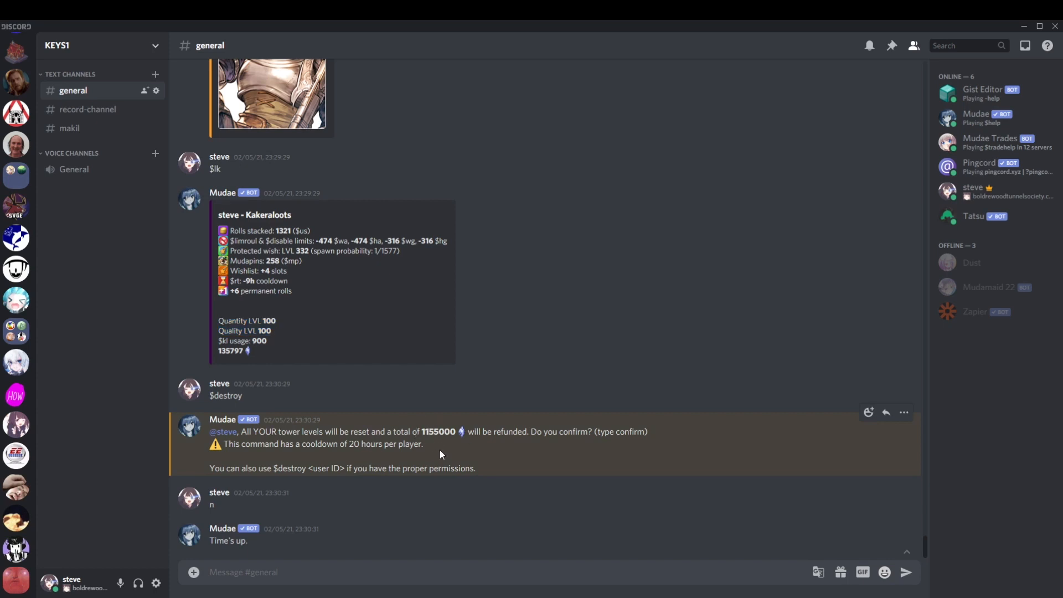
pyautogui.moveTo(233, 332)
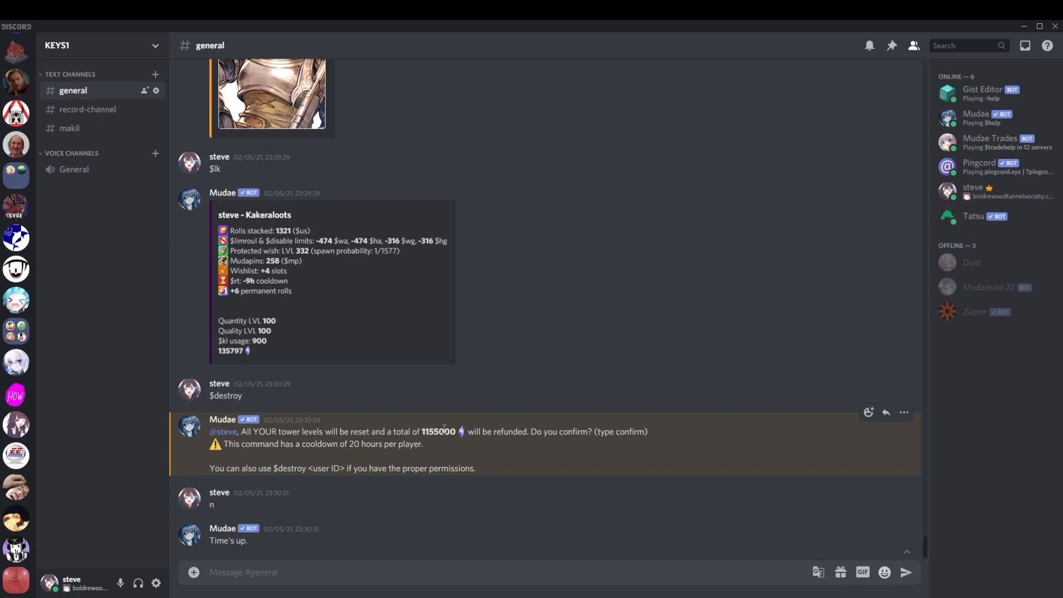
pyautogui.moveTo(304, 309)
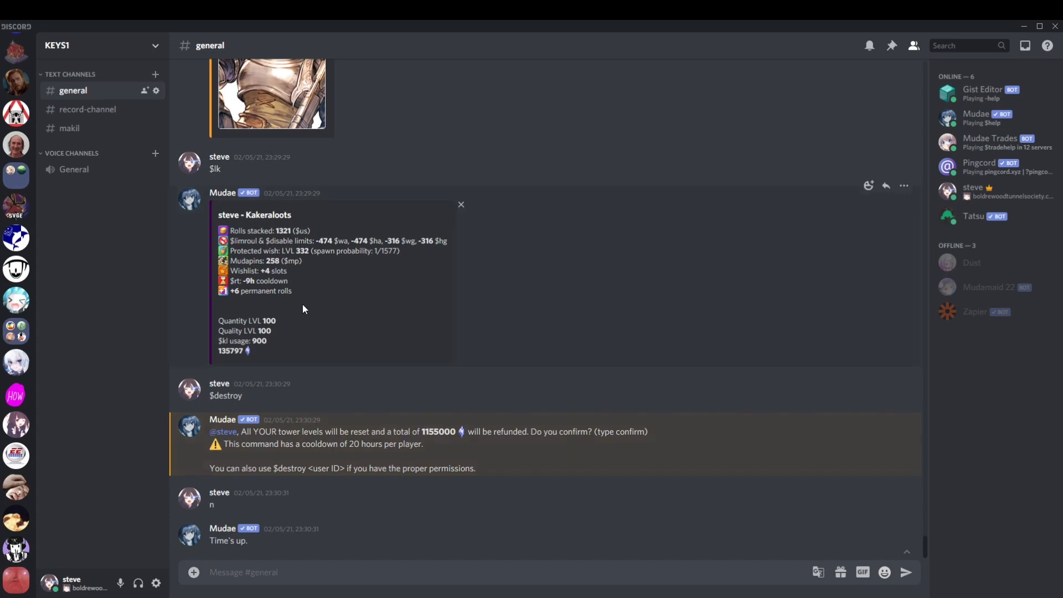
pyautogui.moveTo(305, 328)
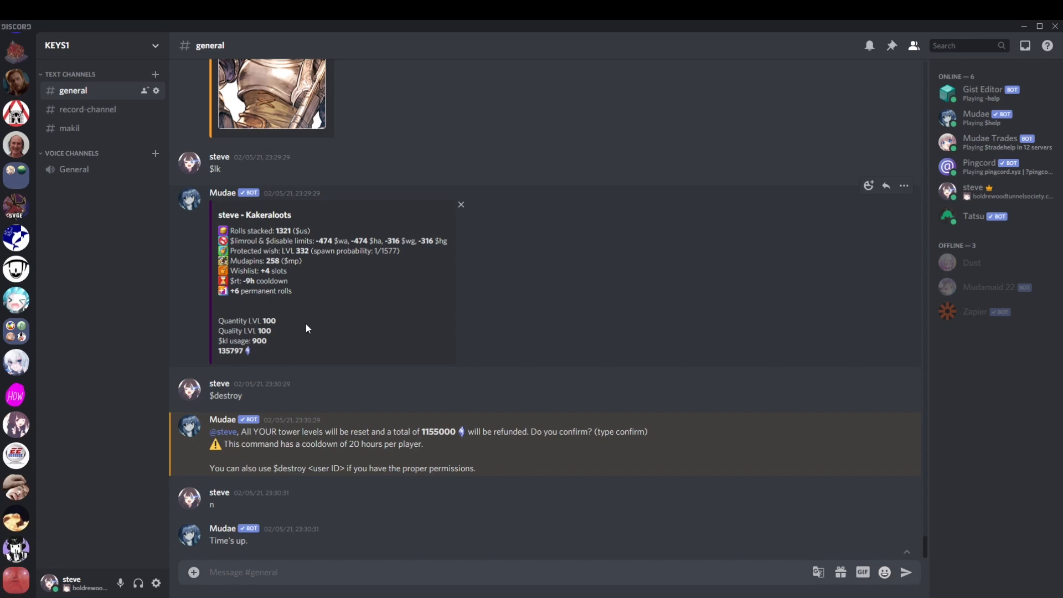
pyautogui.moveTo(276, 346)
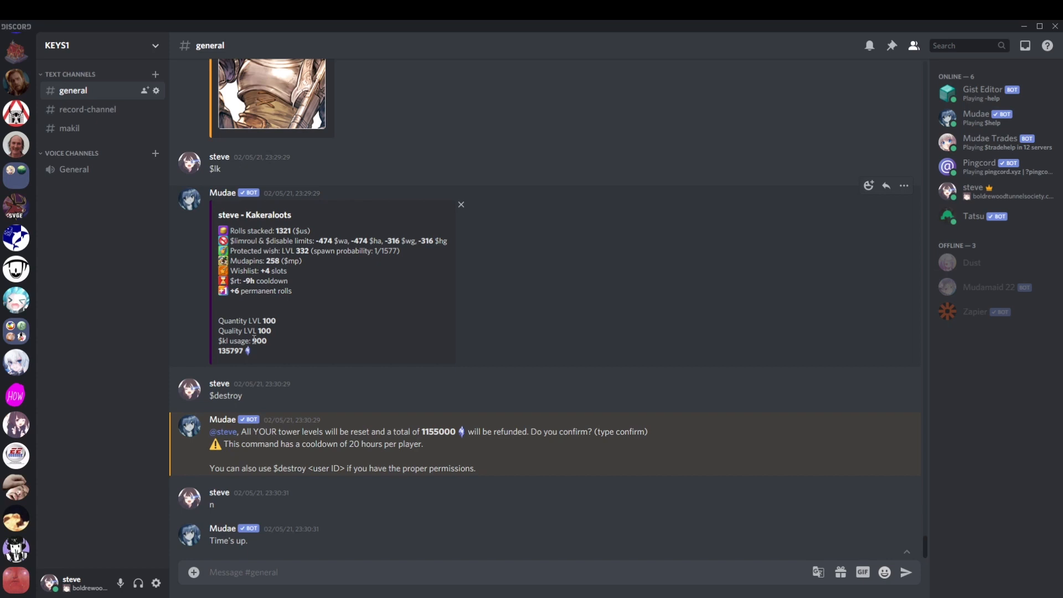
pyautogui.doubleClick(268, 321)
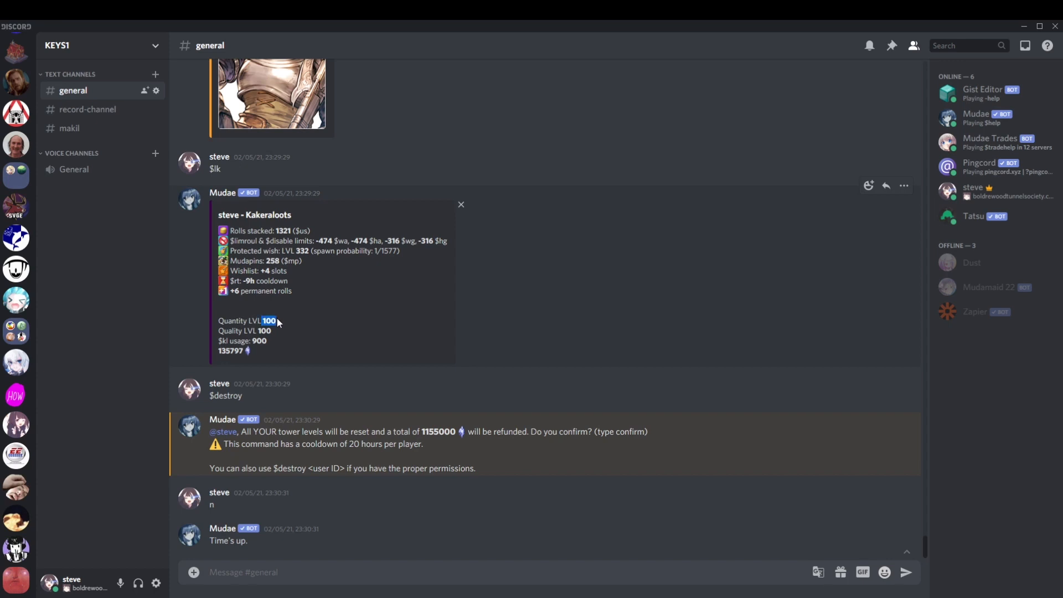
pyautogui.moveTo(303, 343)
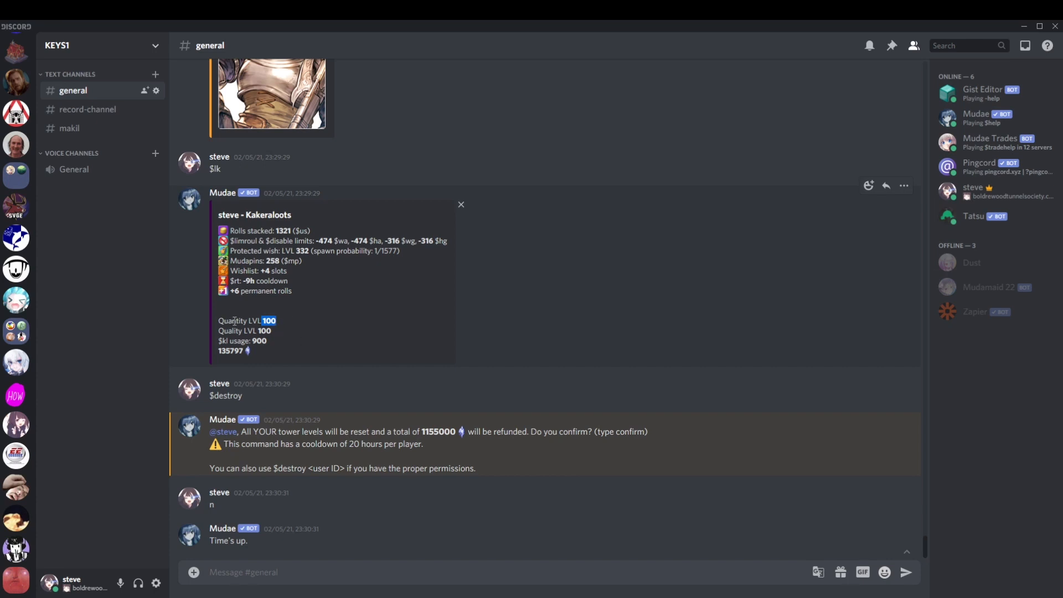
pyautogui.moveTo(327, 349)
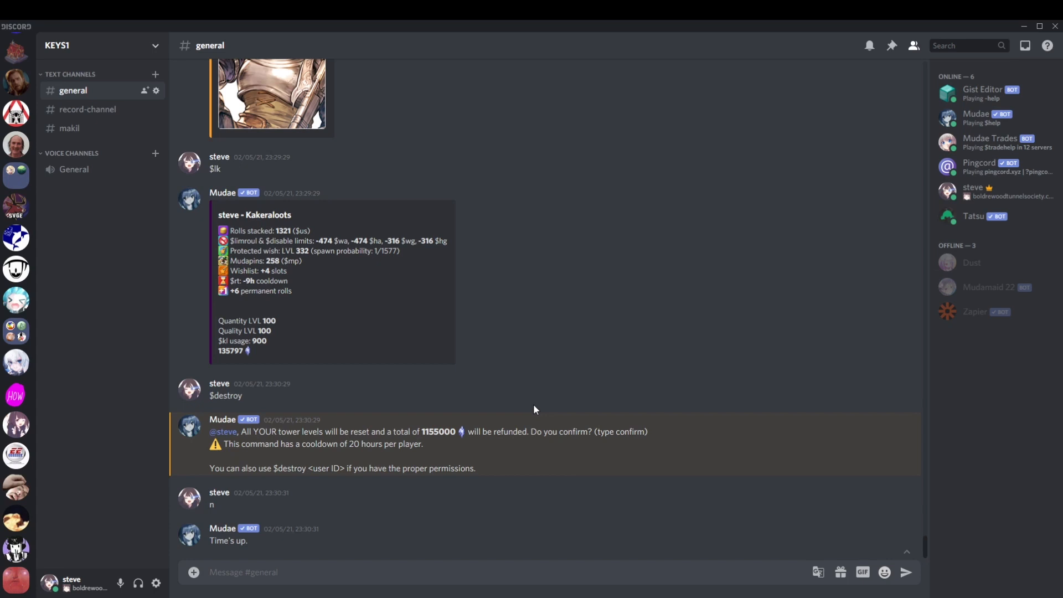
pyautogui.moveTo(503, 409)
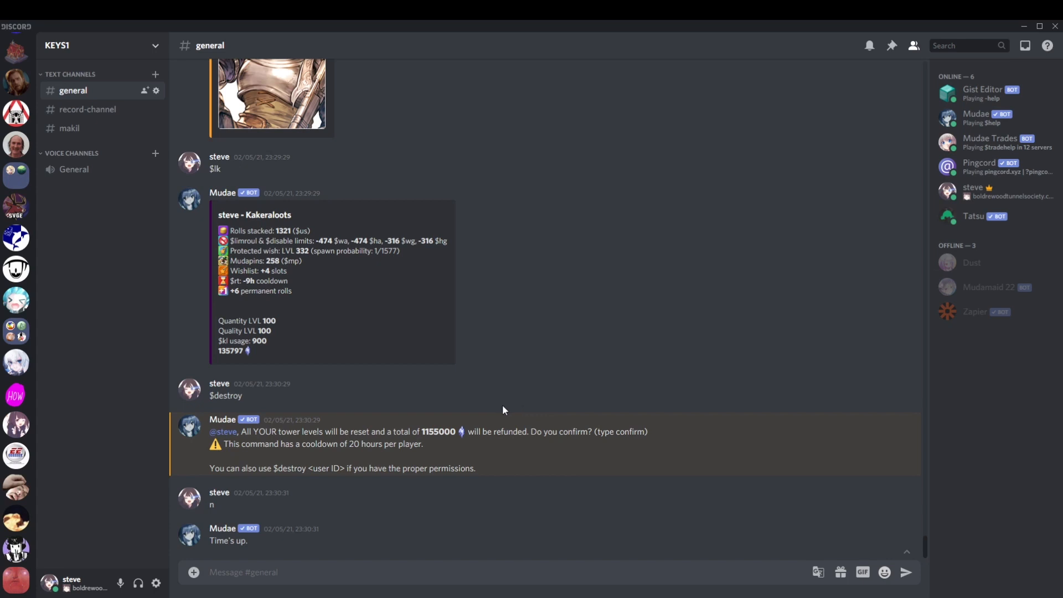
pyautogui.moveTo(268, 313)
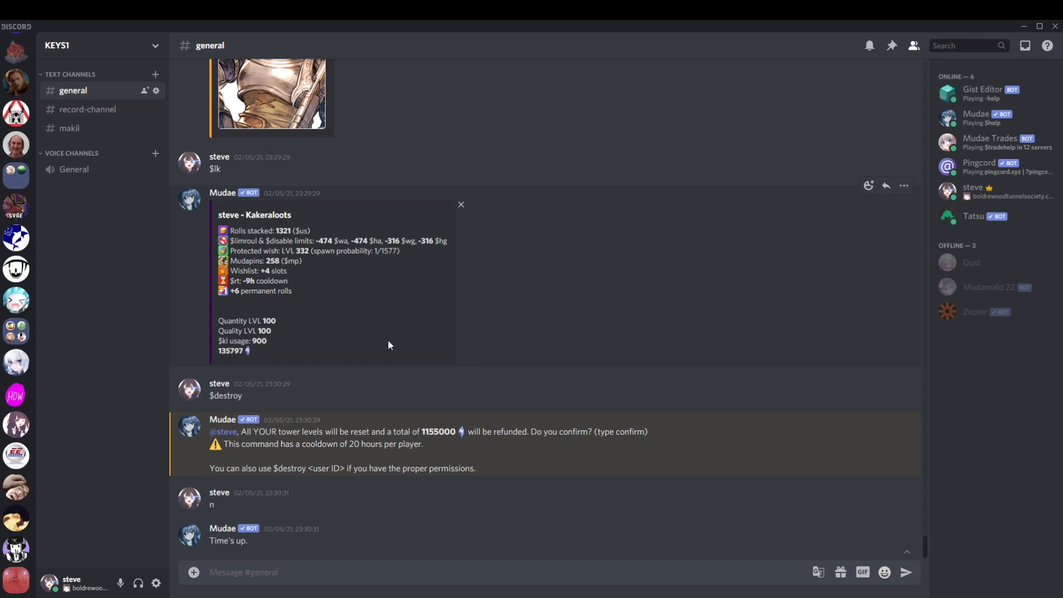
pyautogui.write('$kr')
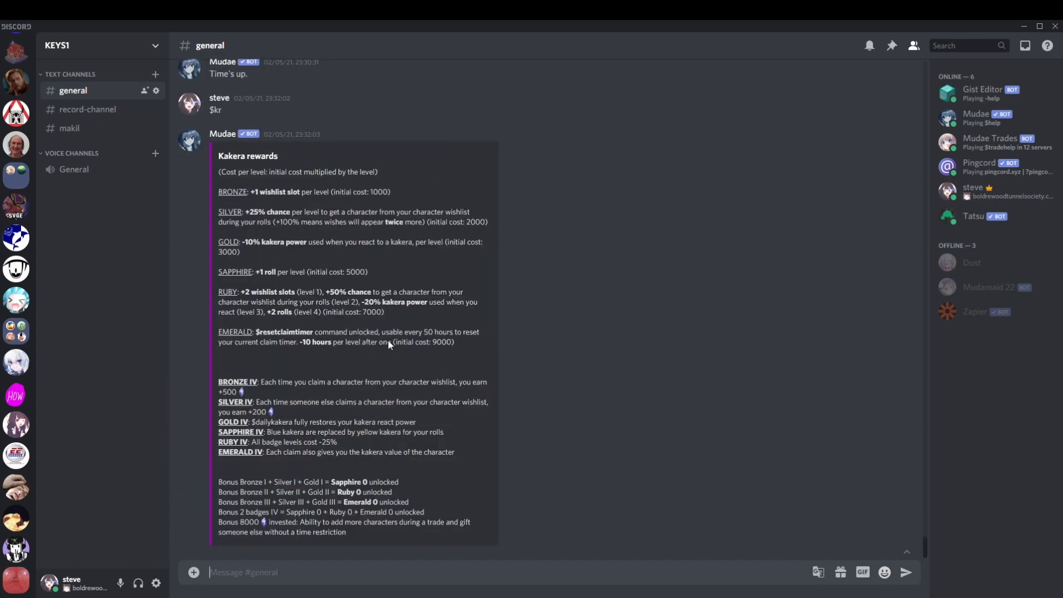
pyautogui.moveTo(390, 344)
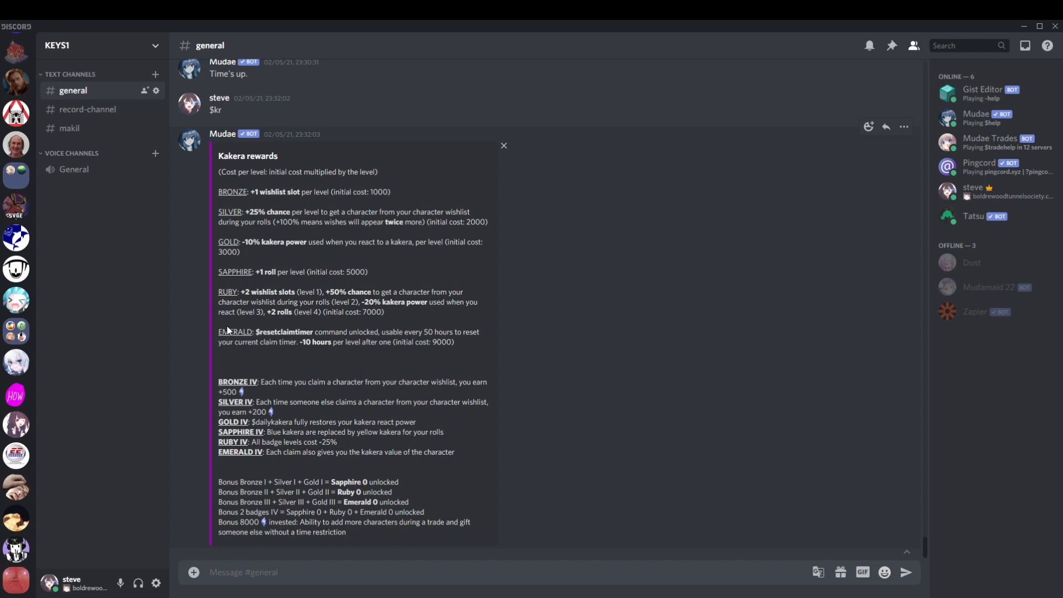
pyautogui.moveTo(397, 345)
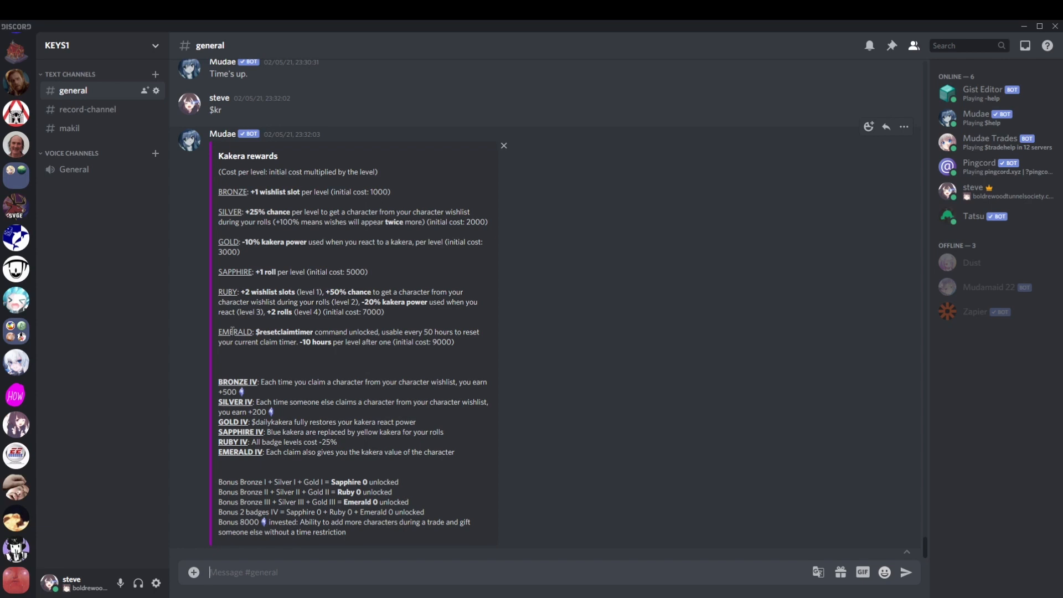
pyautogui.moveTo(852, 417)
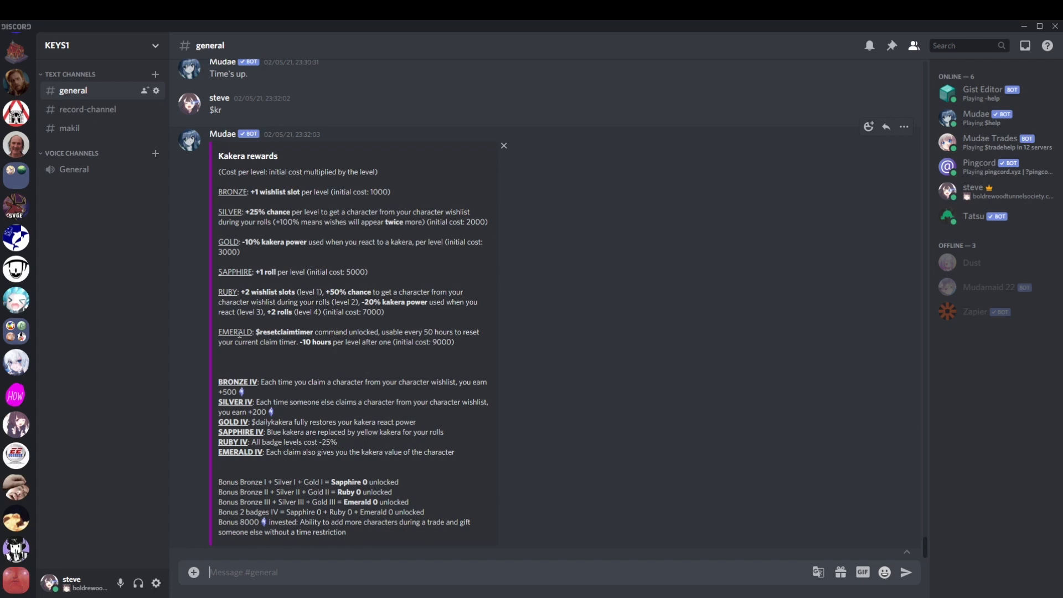
pyautogui.moveTo(439, 345)
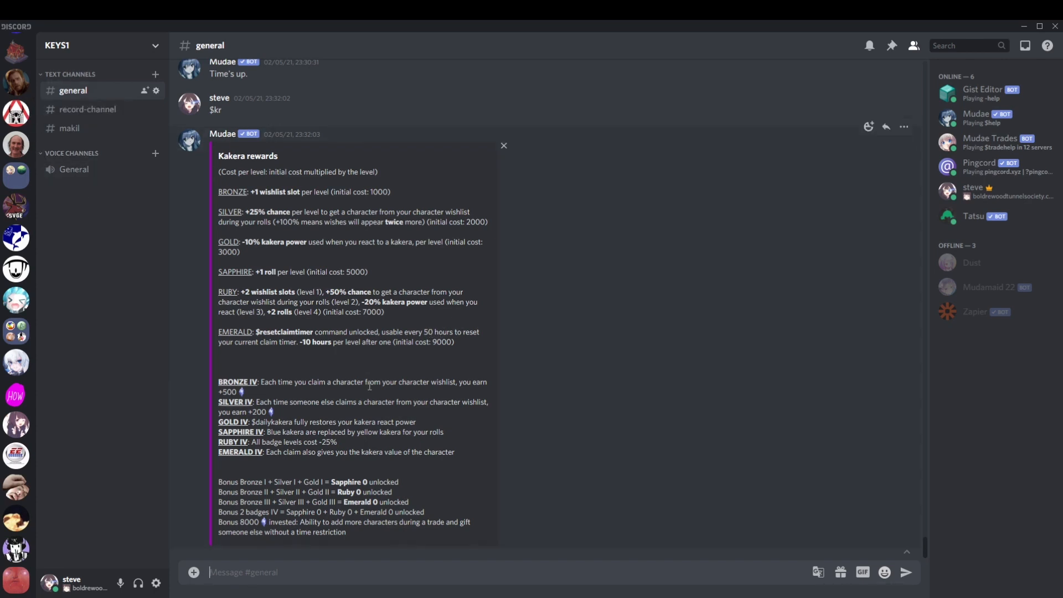
pyautogui.moveTo(739, 392)
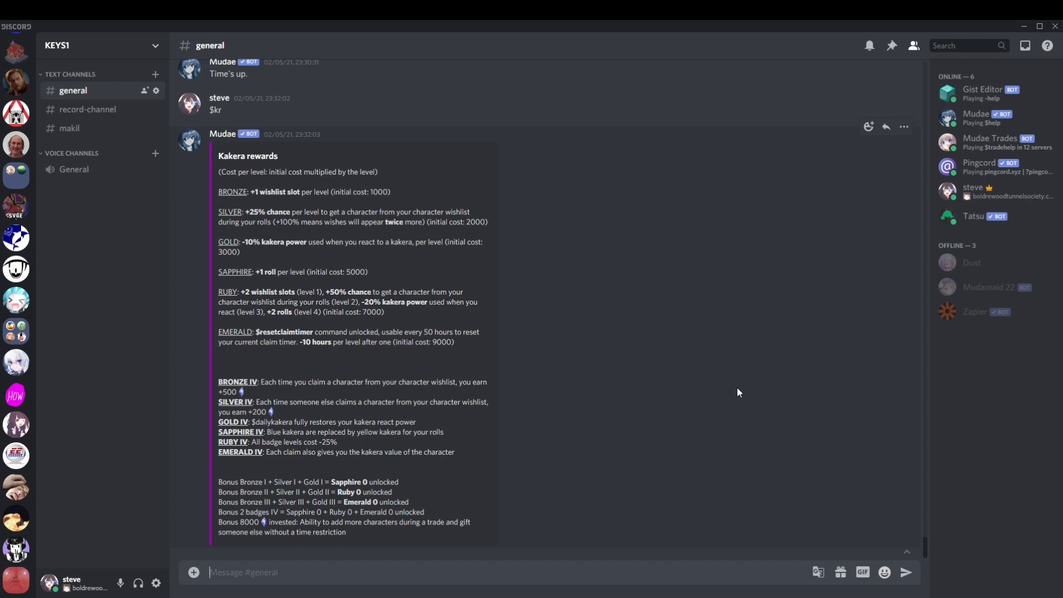
pyautogui.moveTo(734, 389)
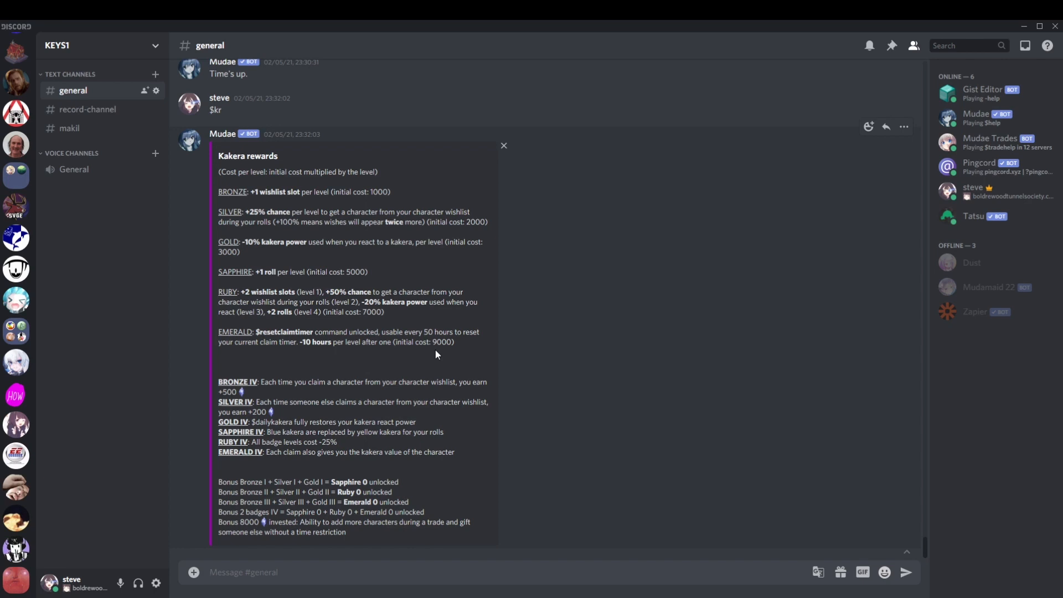
pyautogui.moveTo(442, 343)
pyautogui.write('$kt')
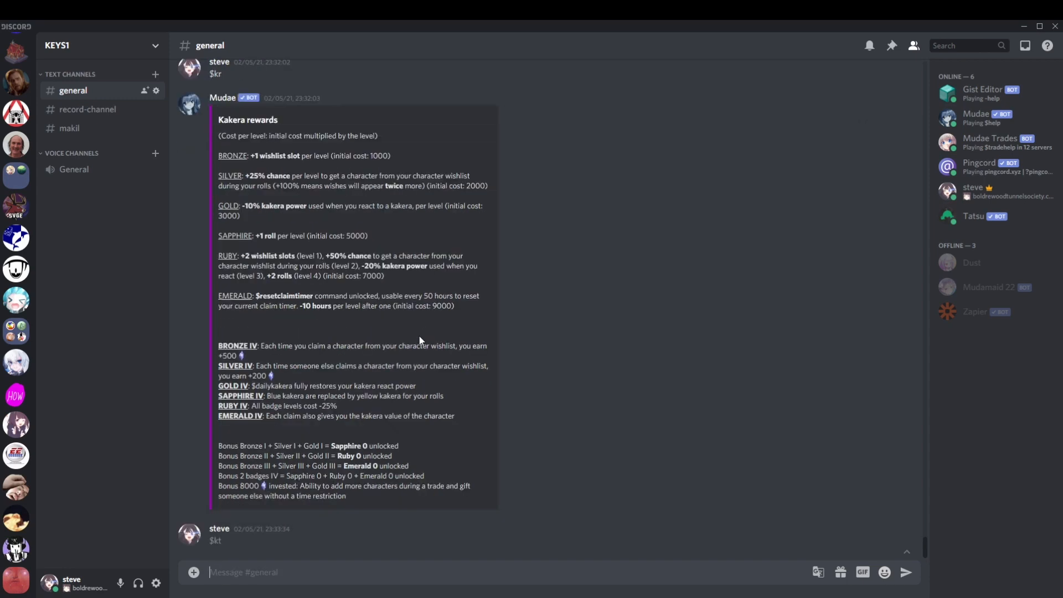
# - Scroll down through the Kakera rewards embed toward the new $kt message
pyautogui.scroll(-3)
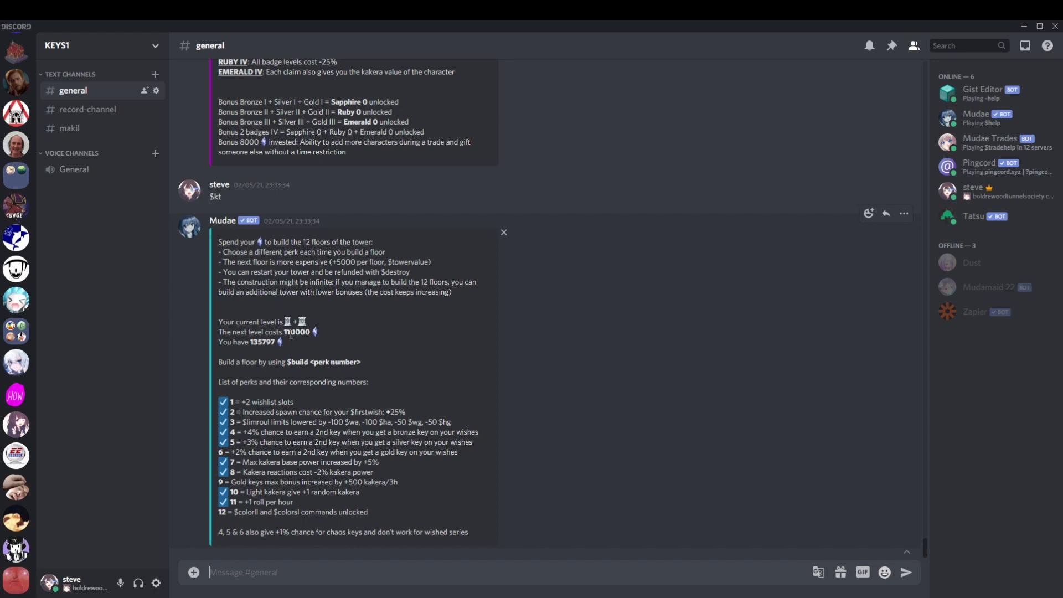
# - Draft $build 9 for the gold keys max bonus perk costing 110000
pyautogui.write('$build 9')
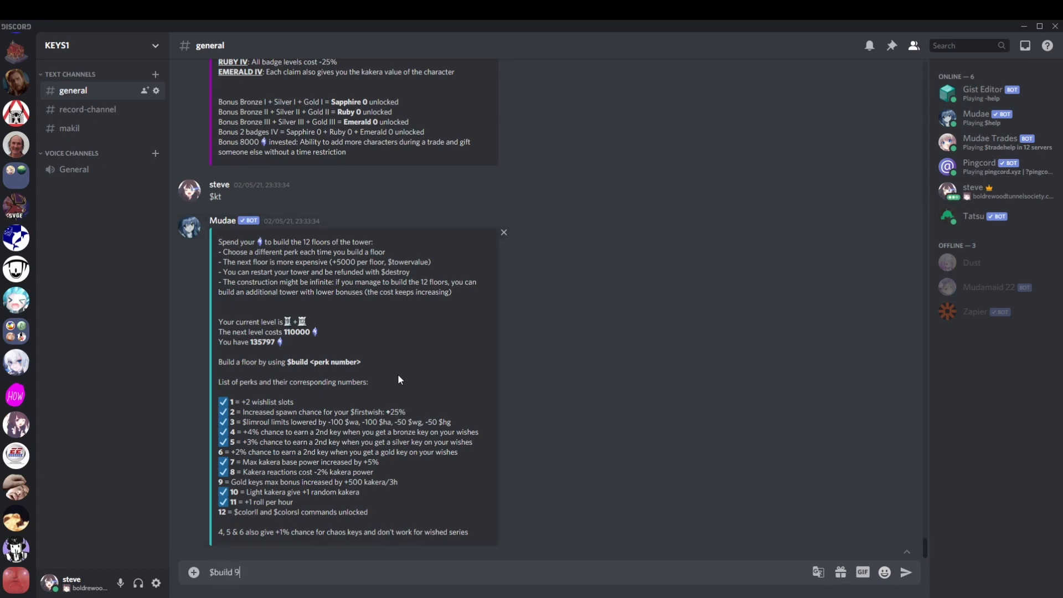
# - Send $build 9 and confirm spending 110000 kakera with y
pyautogui.press('enter')
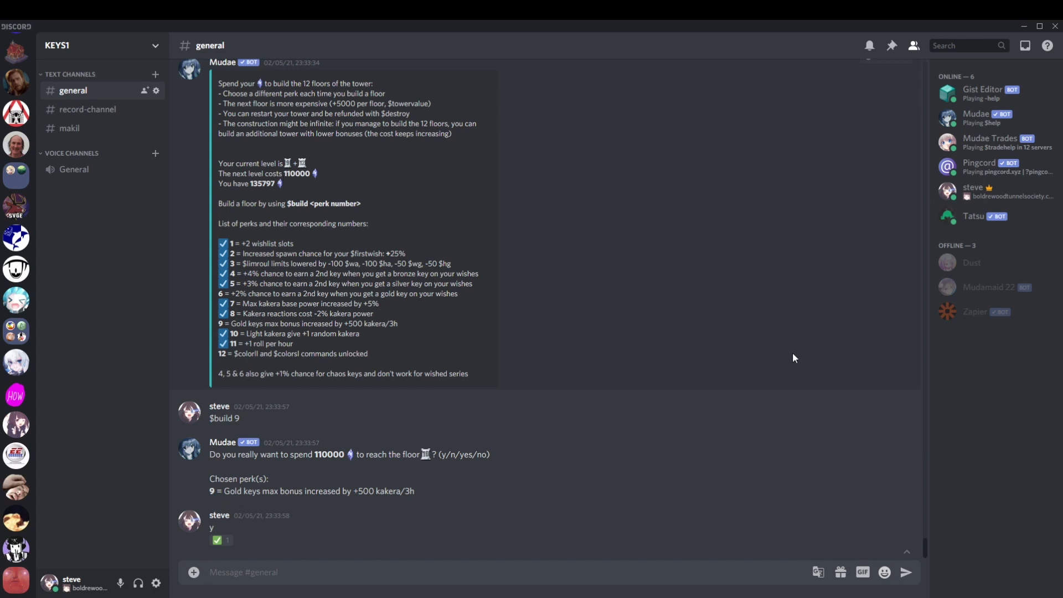
pyautogui.moveTo(789, 352)
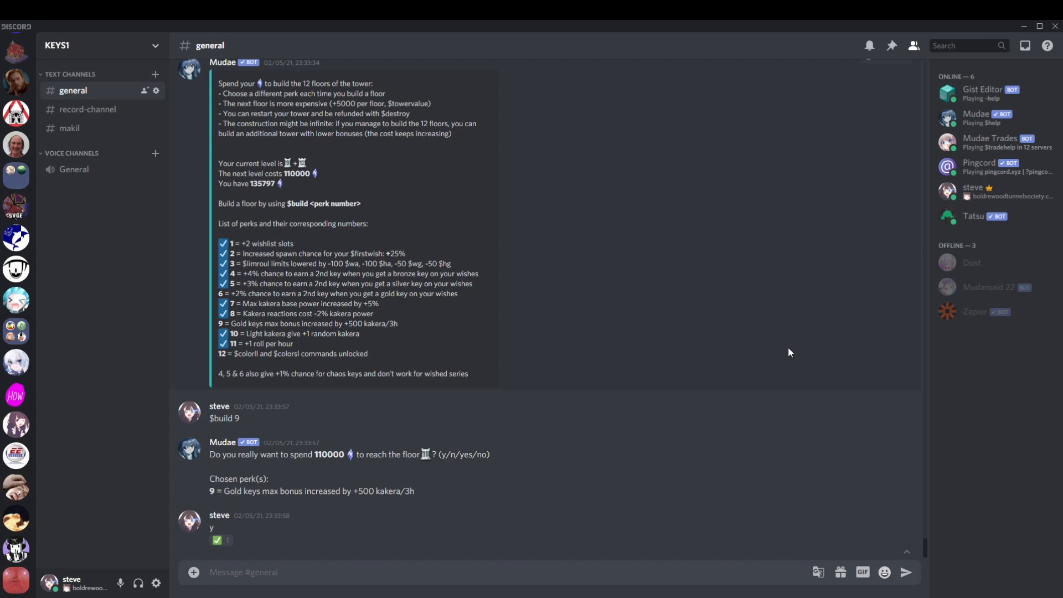
pyautogui.moveTo(787, 349)
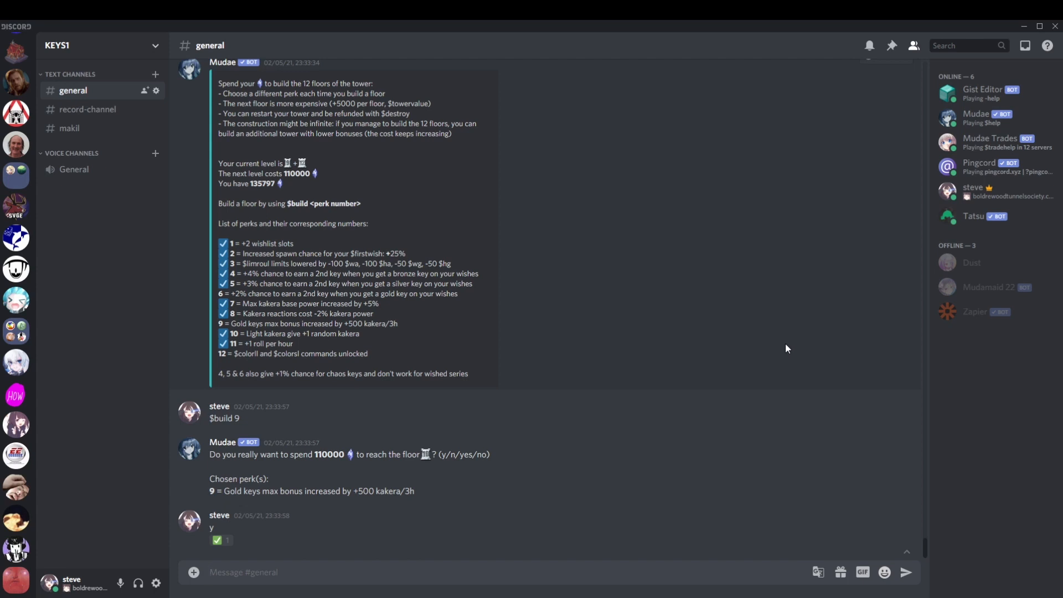
pyautogui.moveTo(784, 347)
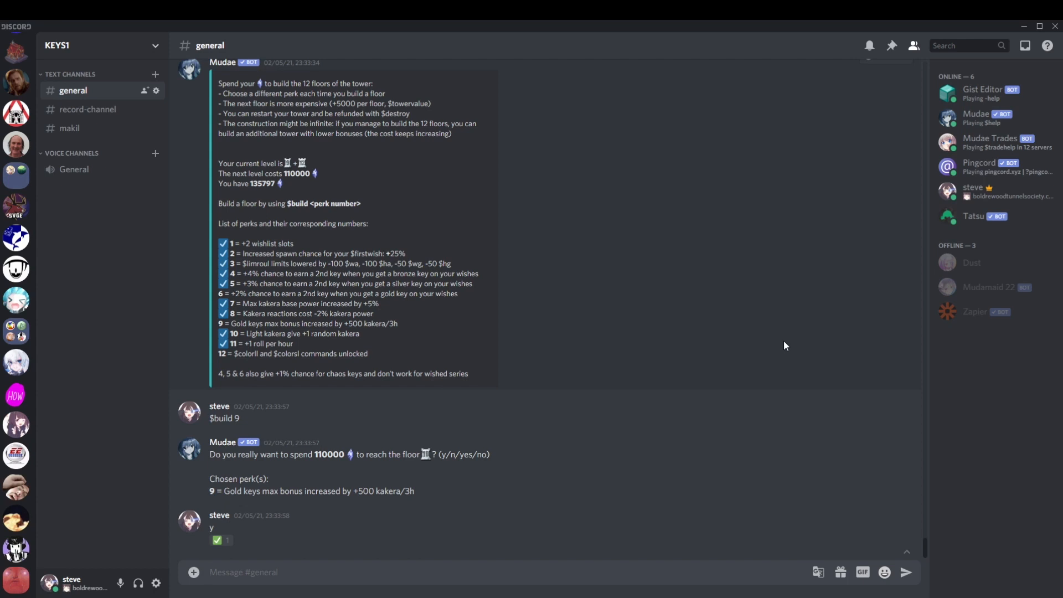
pyautogui.click(242, 572)
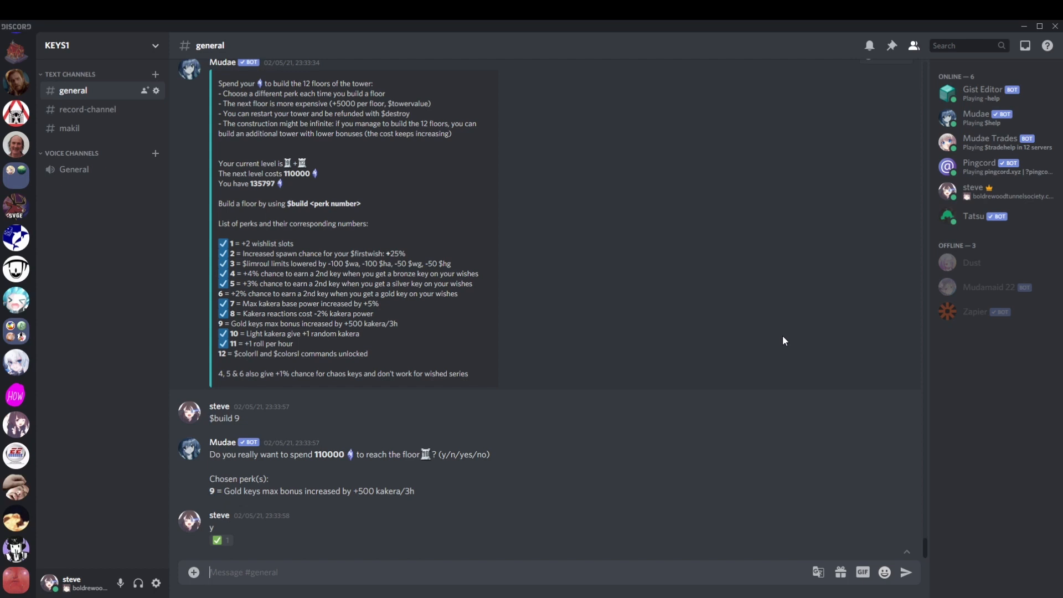
pyautogui.moveTo(769, 328)
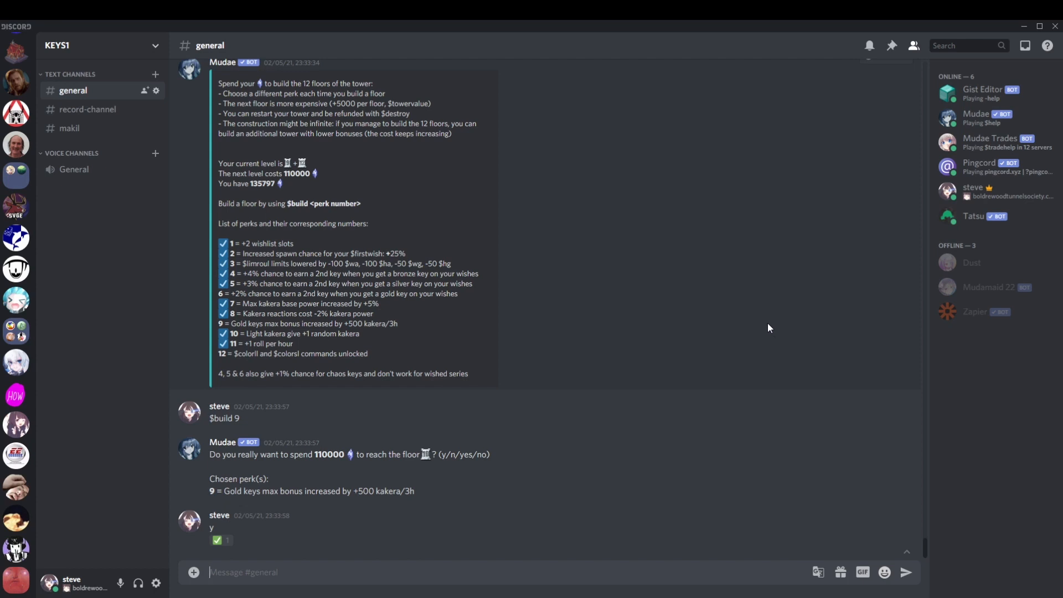